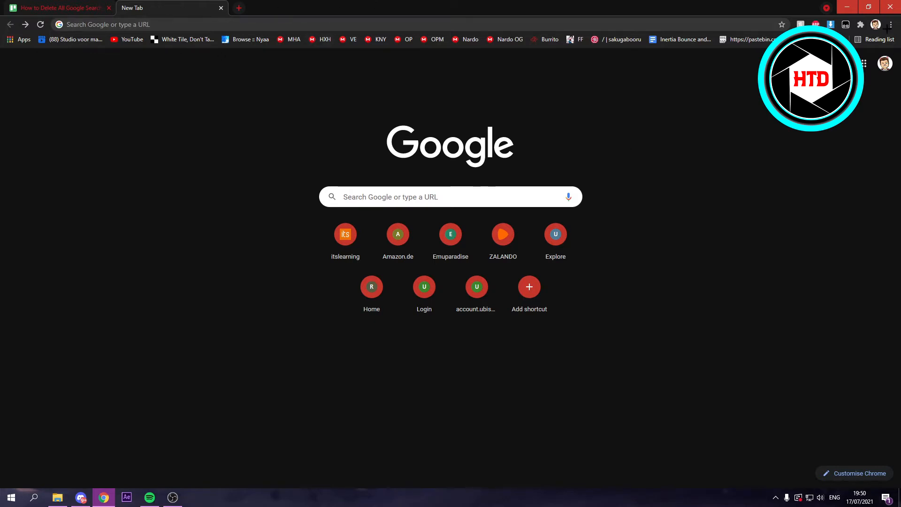
Open Chrome's three-dot Customize and control menu from the new tab page
click(890, 24)
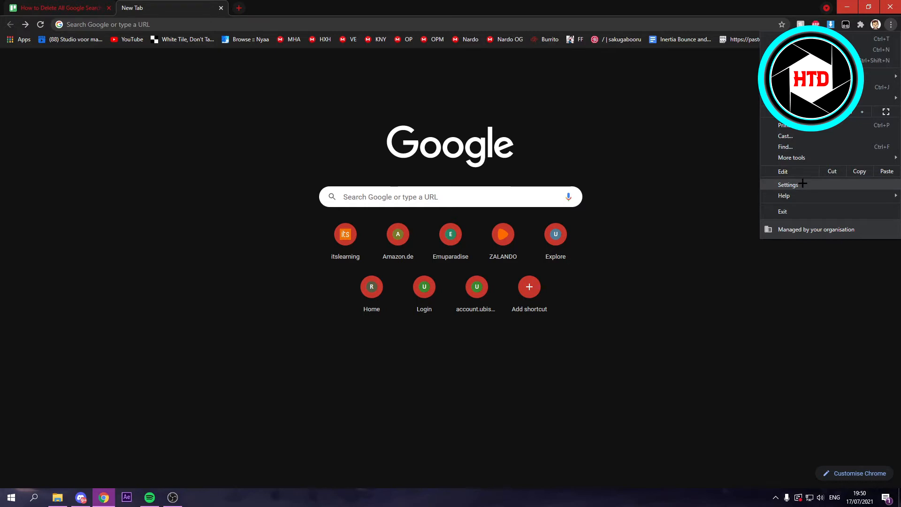
Go to Chrome Settings from the three-dot menu
click(788, 184)
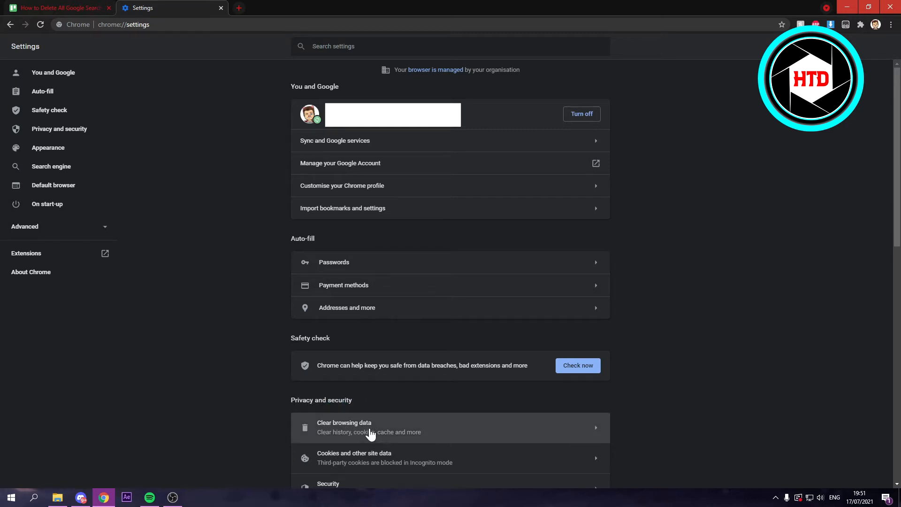
Open Clear browsing data, untick Cached images and files, and tick Browsing history
click(344, 427)
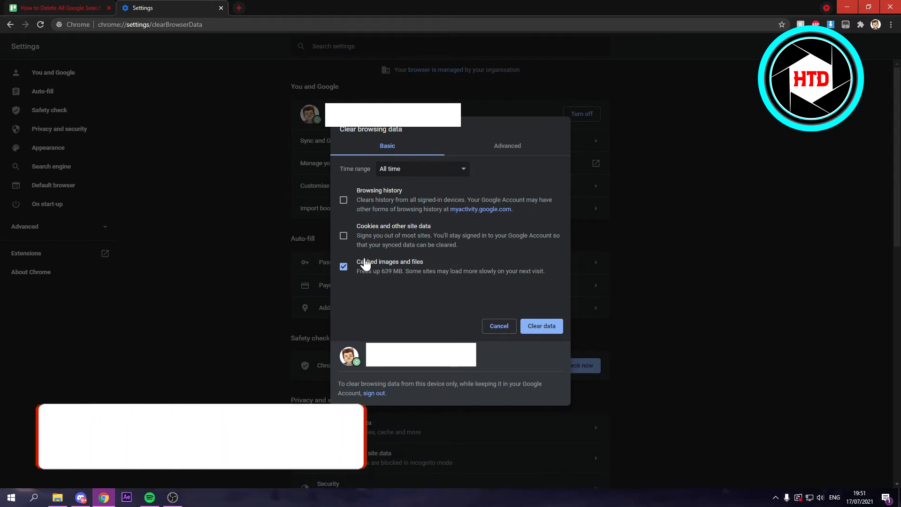
click(344, 266)
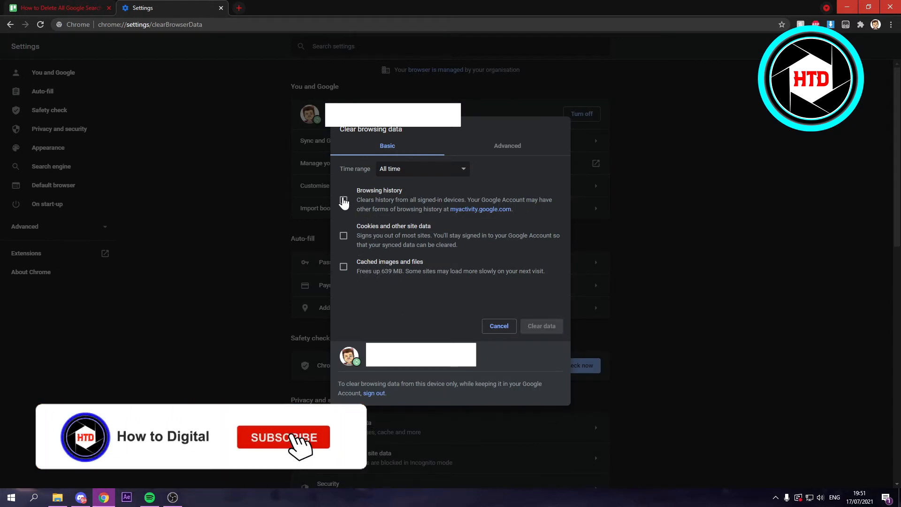
click(343, 200)
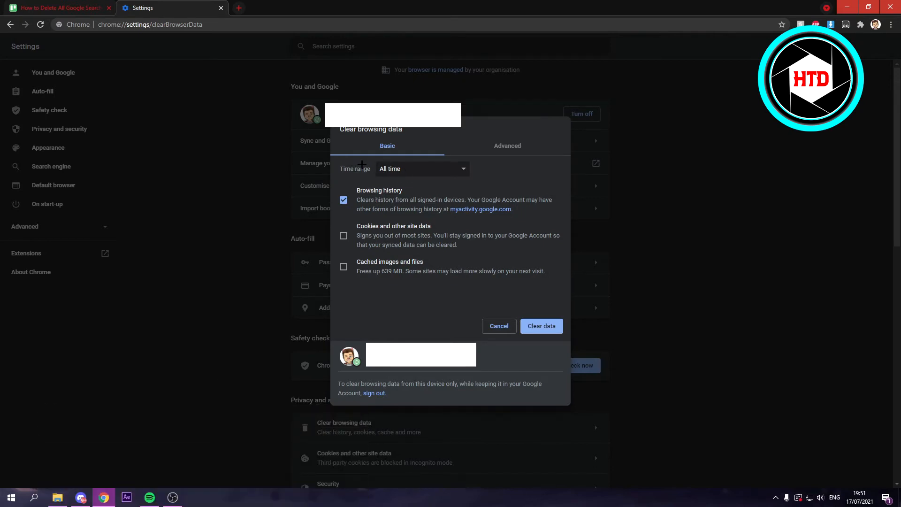
click(422, 168)
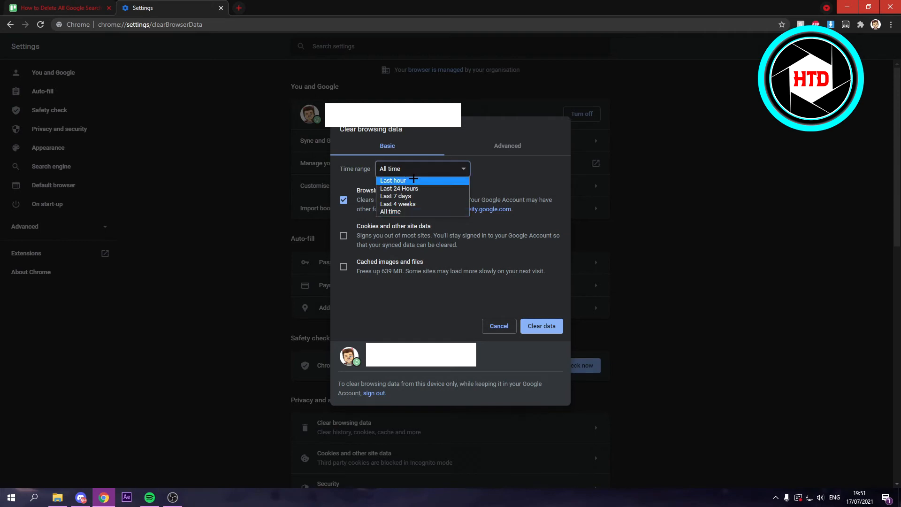
mouse_move(398, 204)
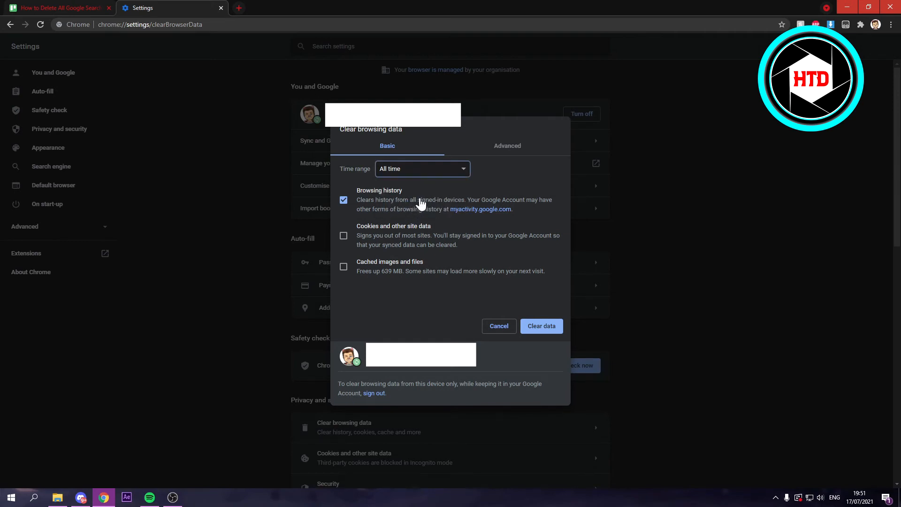
mouse_move(396, 172)
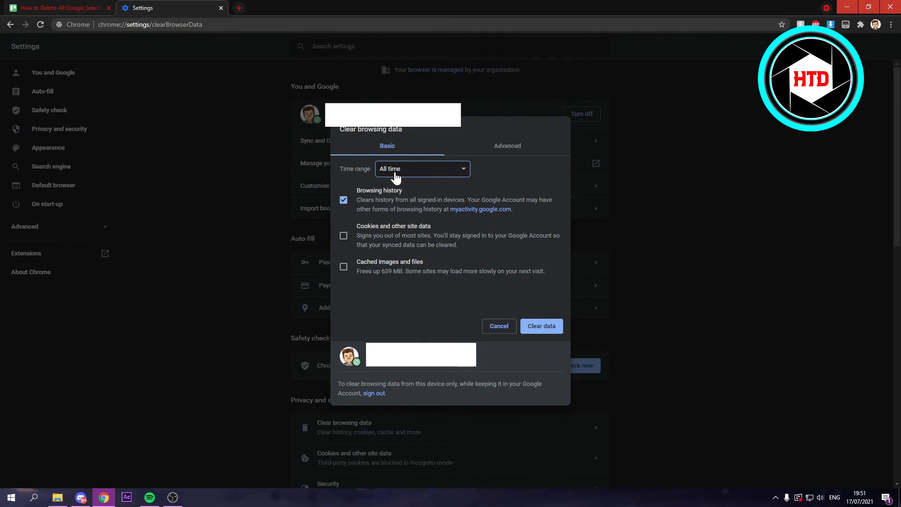
mouse_move(540, 326)
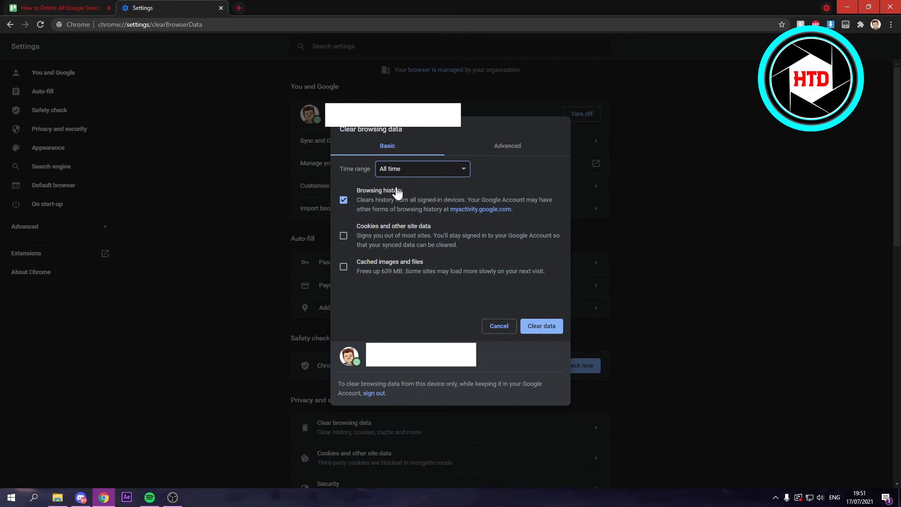
mouse_move(414, 212)
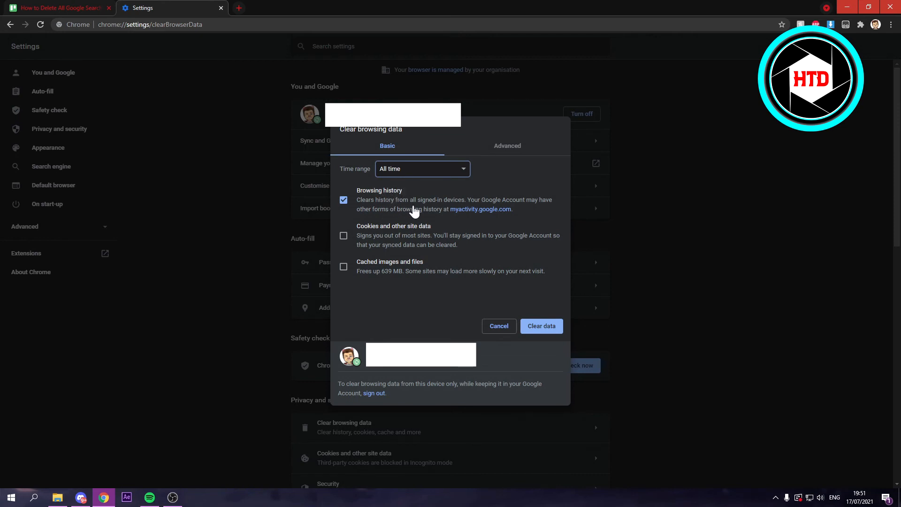